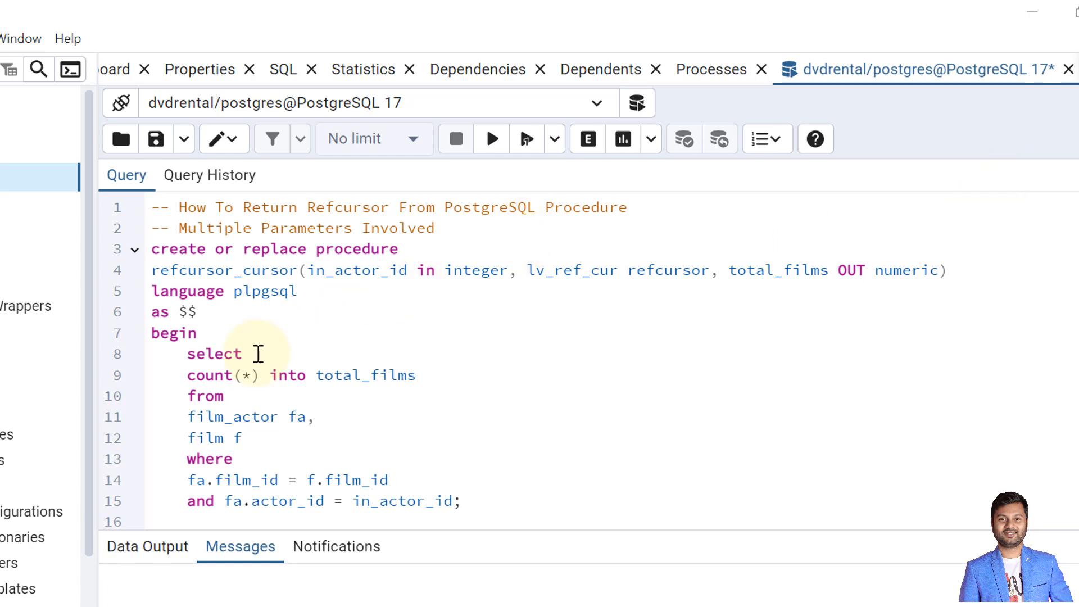
mouse_move(308, 270)
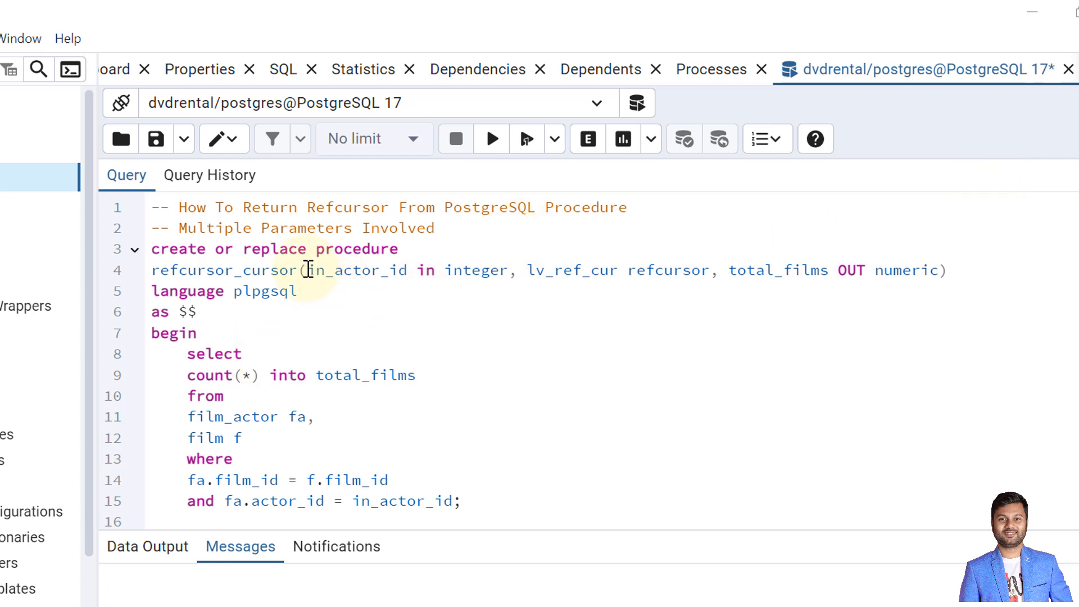
mouse_move(515, 277)
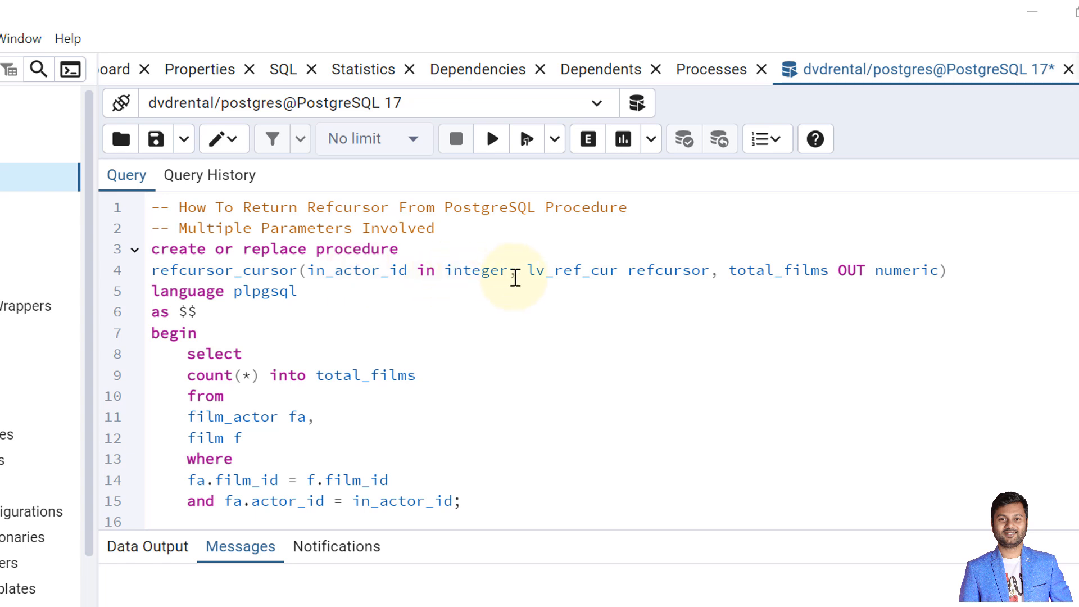
mouse_move(525, 277)
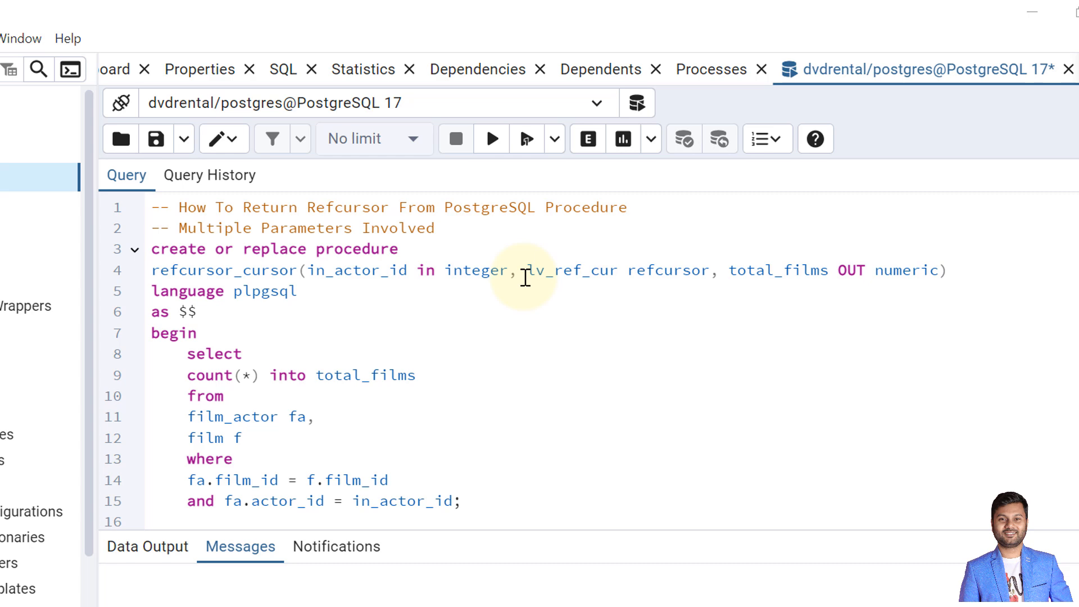
mouse_move(616, 294)
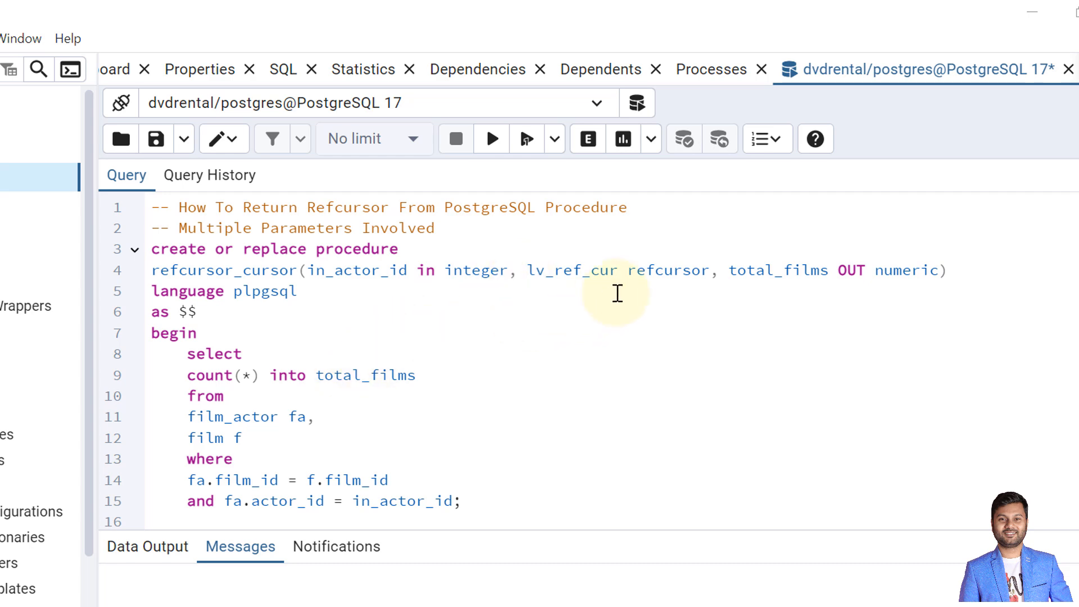
mouse_move(640, 293)
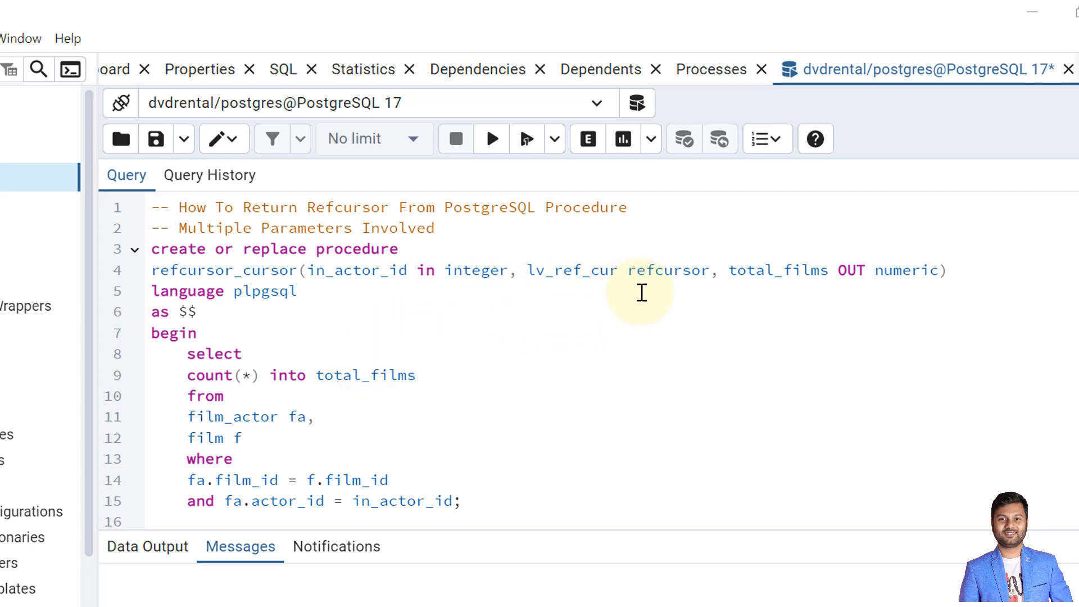
mouse_move(707, 281)
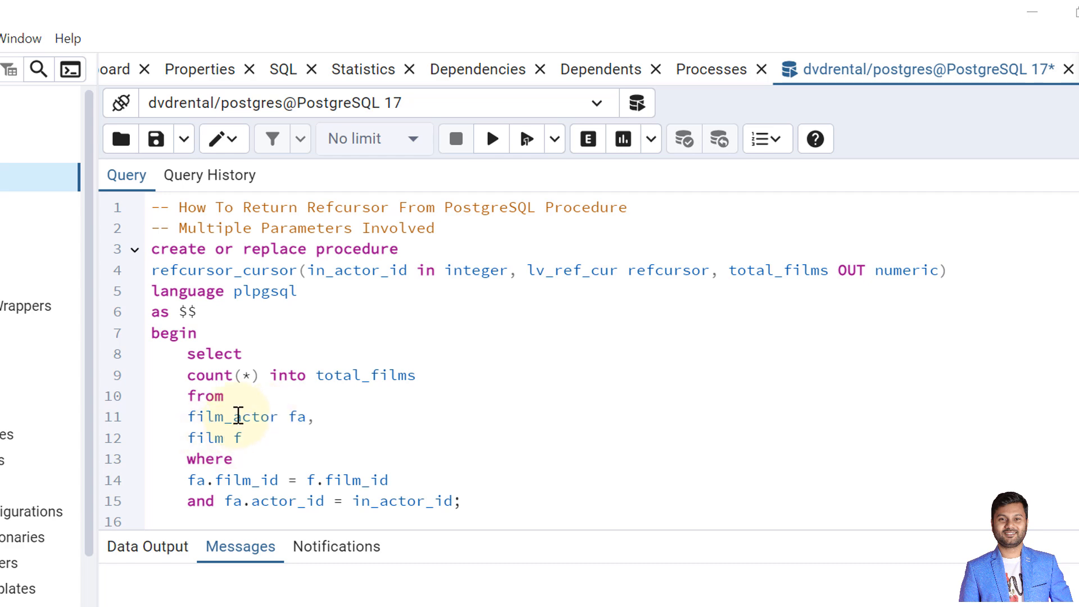
mouse_move(250, 463)
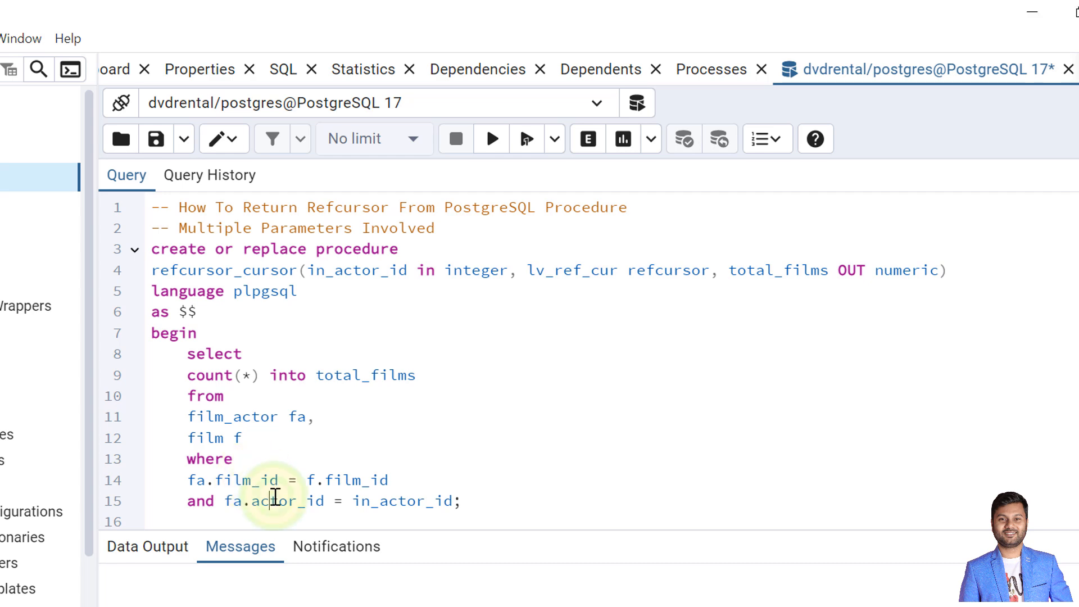
- Review the procedure script, highlighting actor_id and the cursor's select query
double_click(285, 500)
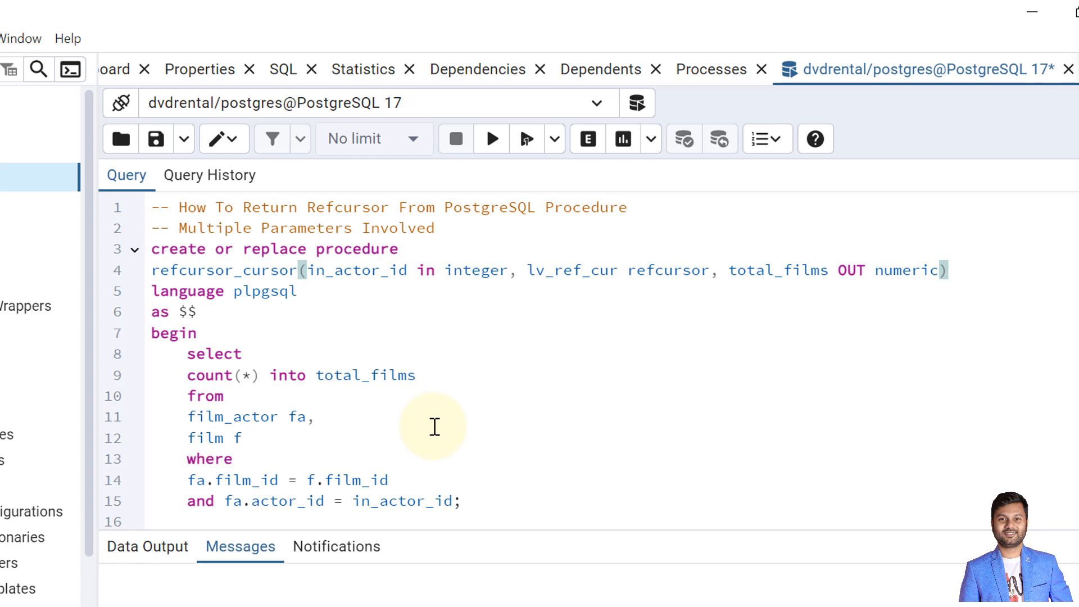
scroll(down, 3)
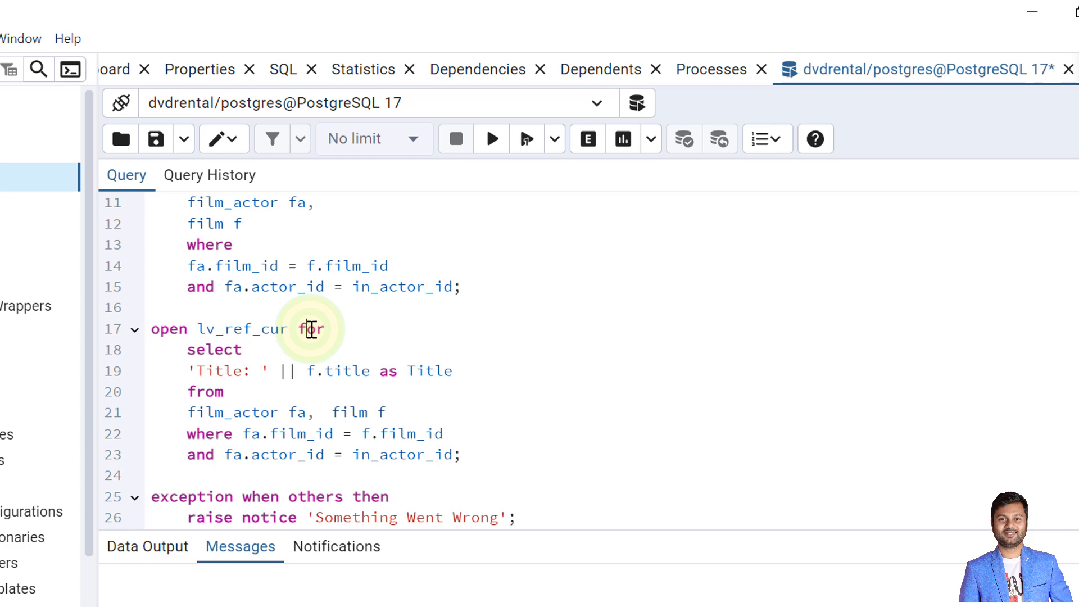
click(181, 350)
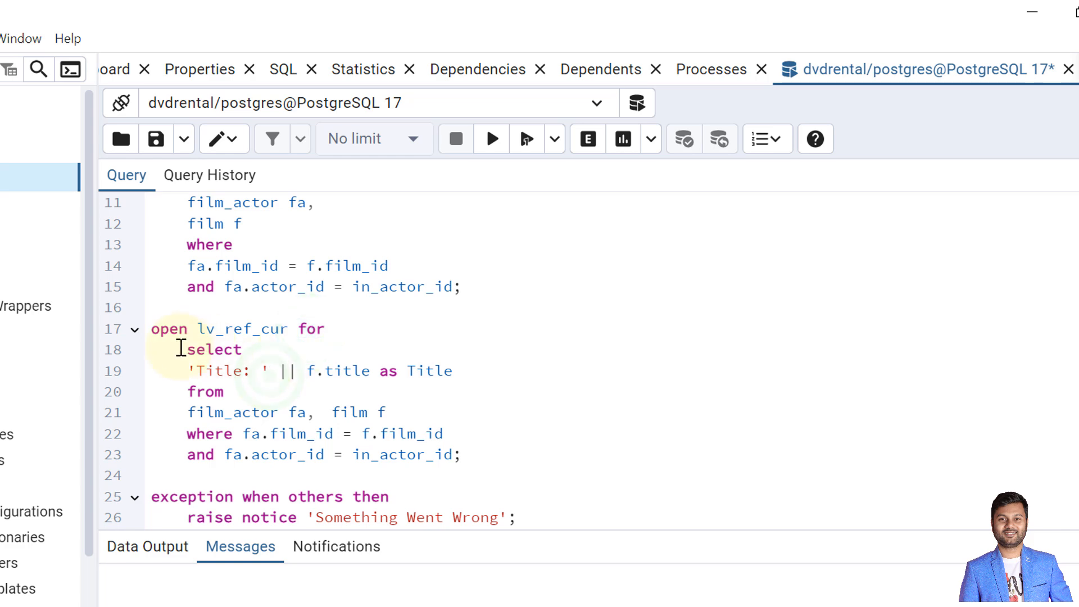
drag(177, 349, 465, 455)
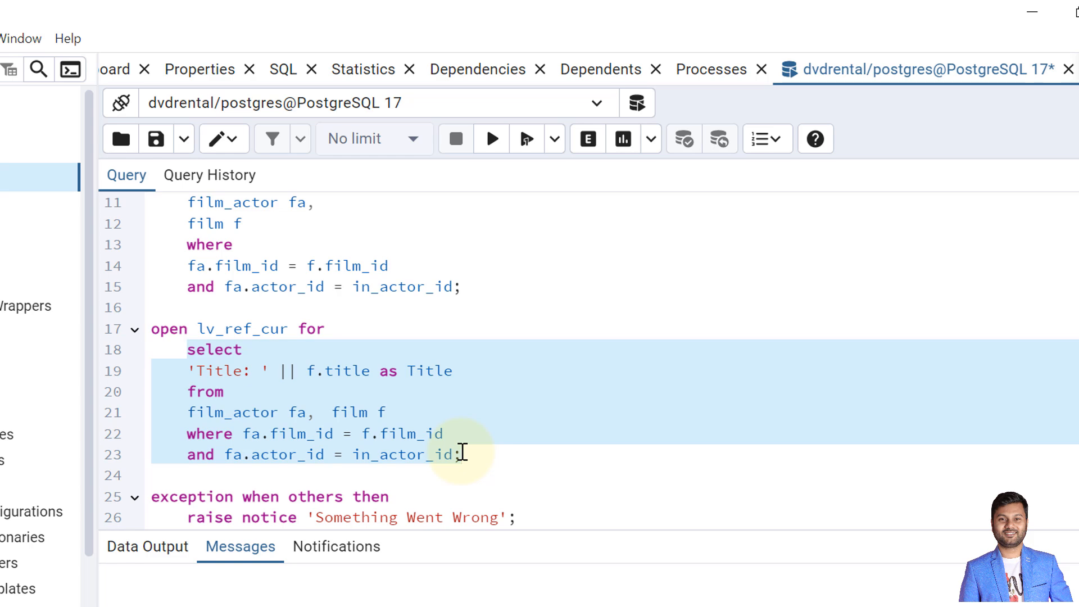
click(217, 371)
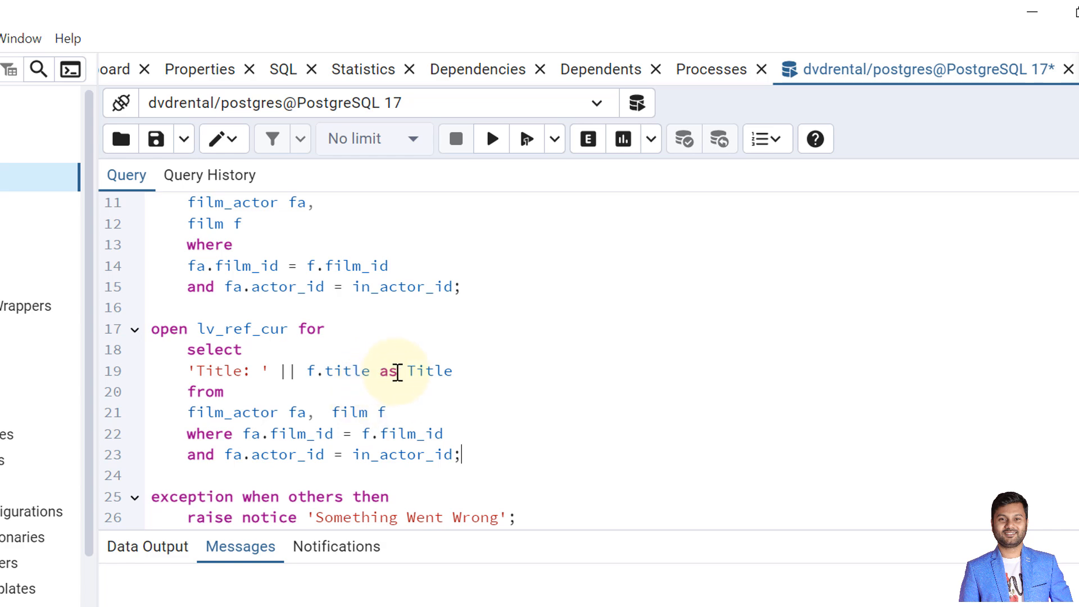
mouse_move(248, 354)
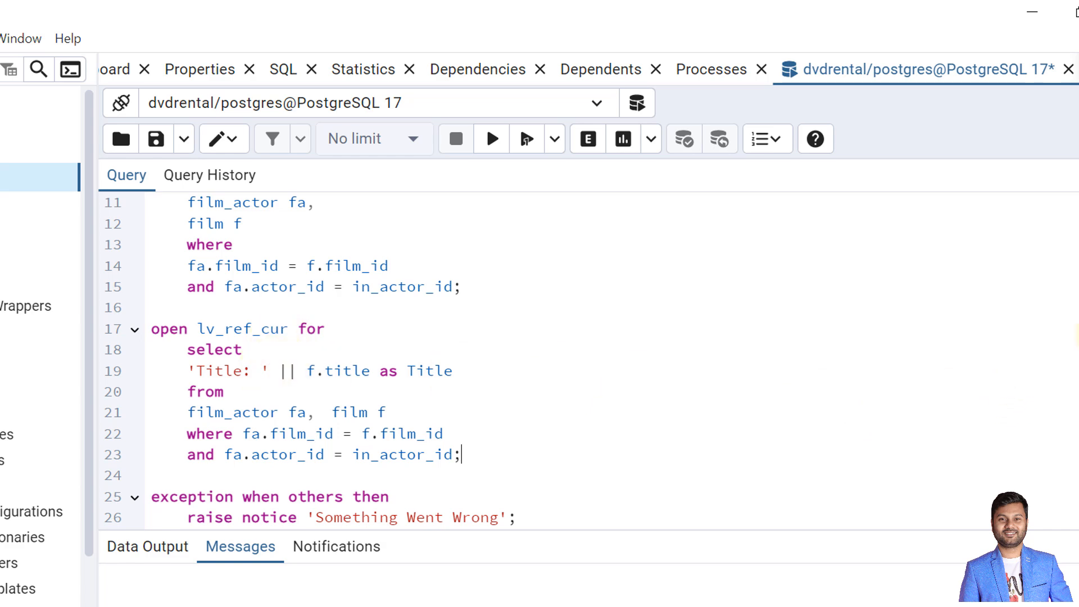
- Expand Procedures in the public schema to confirm refcursor_cursor exists
scroll(down, 3)
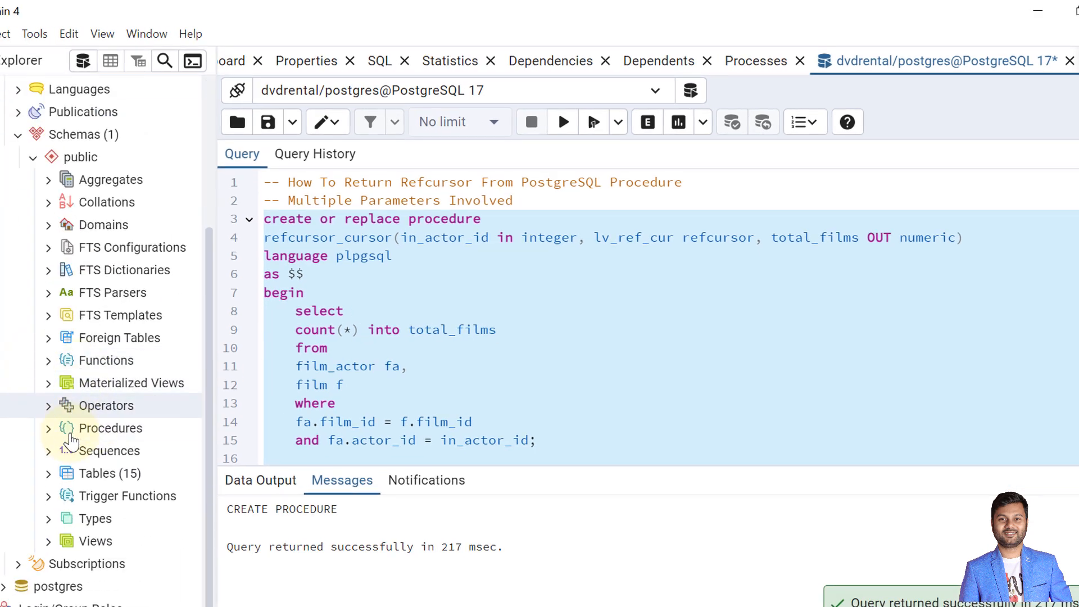
click(47, 428)
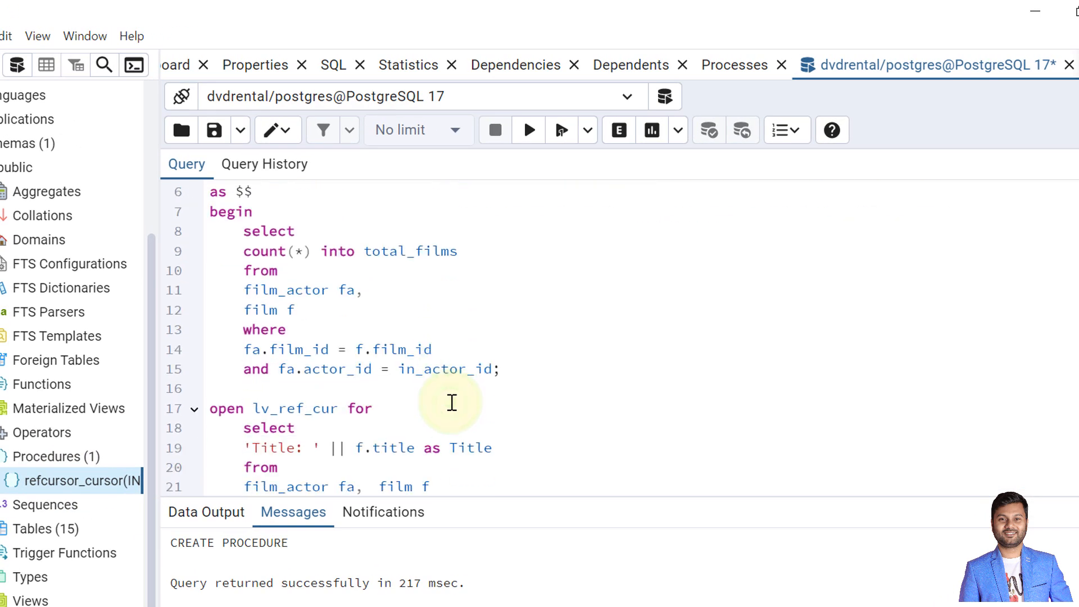
scroll(down, 3)
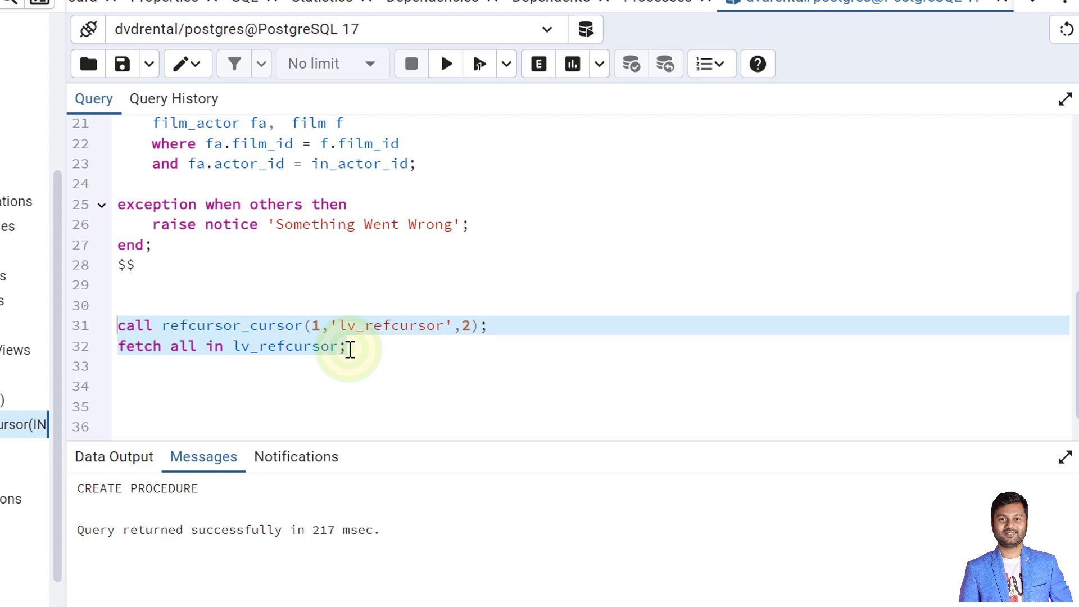
- Set the call's actor argument to 1, then run it with fetch all from lv_refcursor, returning 19 film titles
click(152, 326)
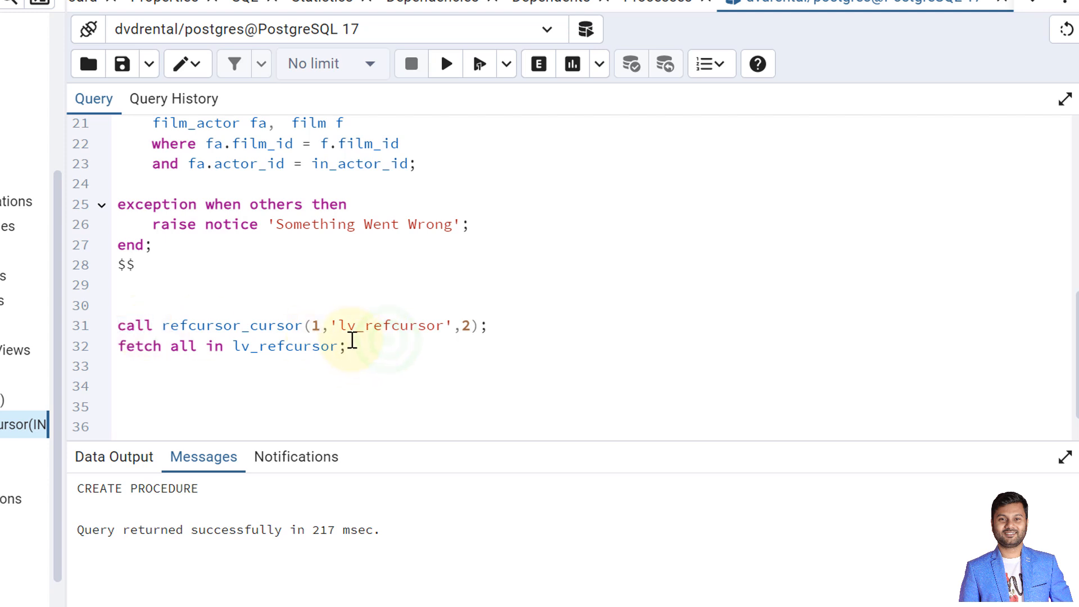
click(309, 325)
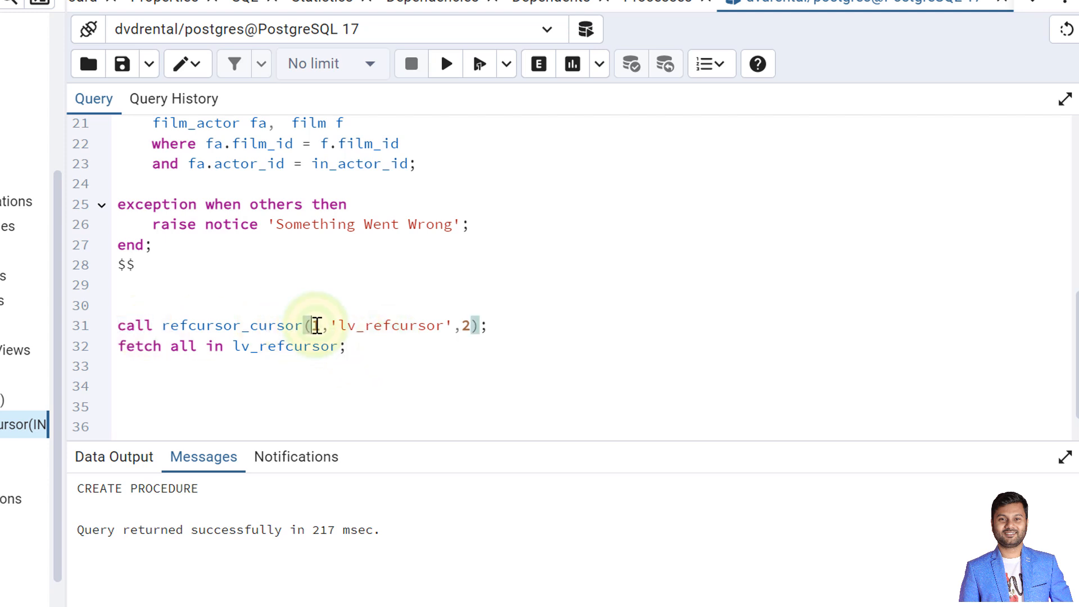
text(1)
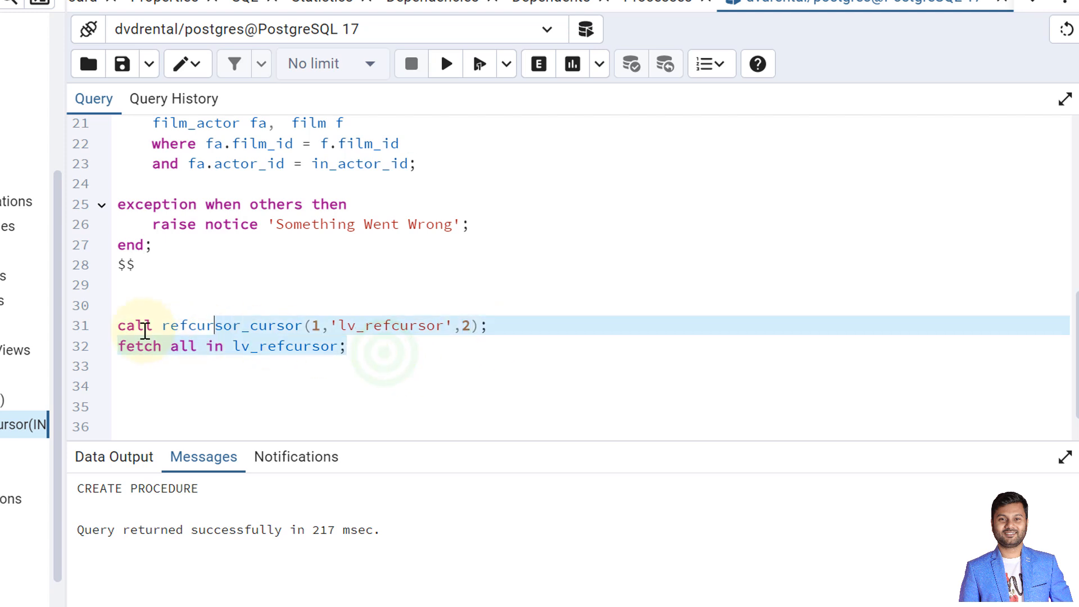
click(445, 61)
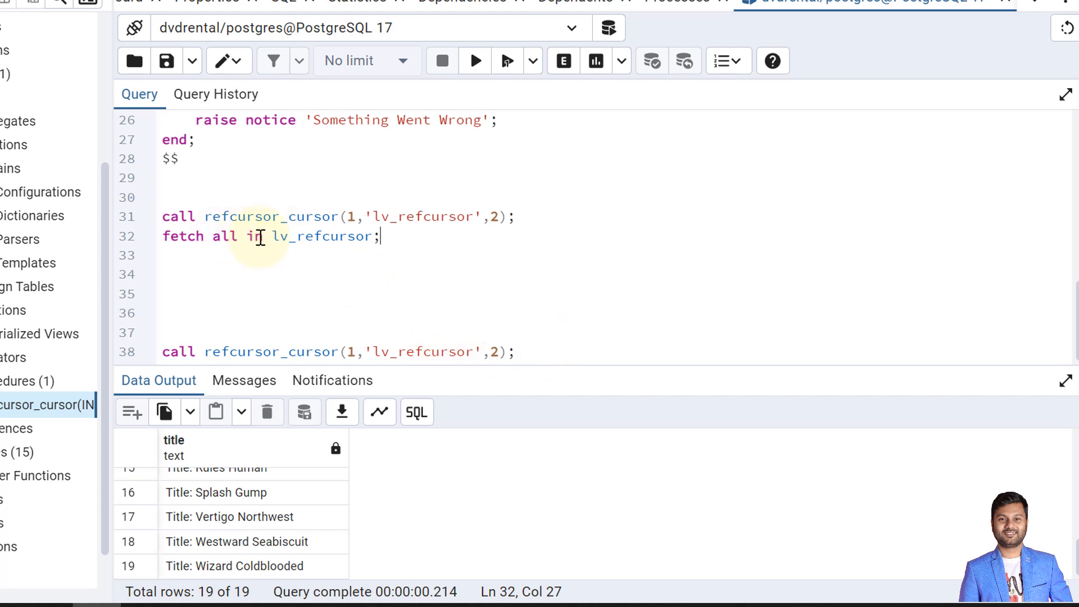
mouse_move(577, 378)
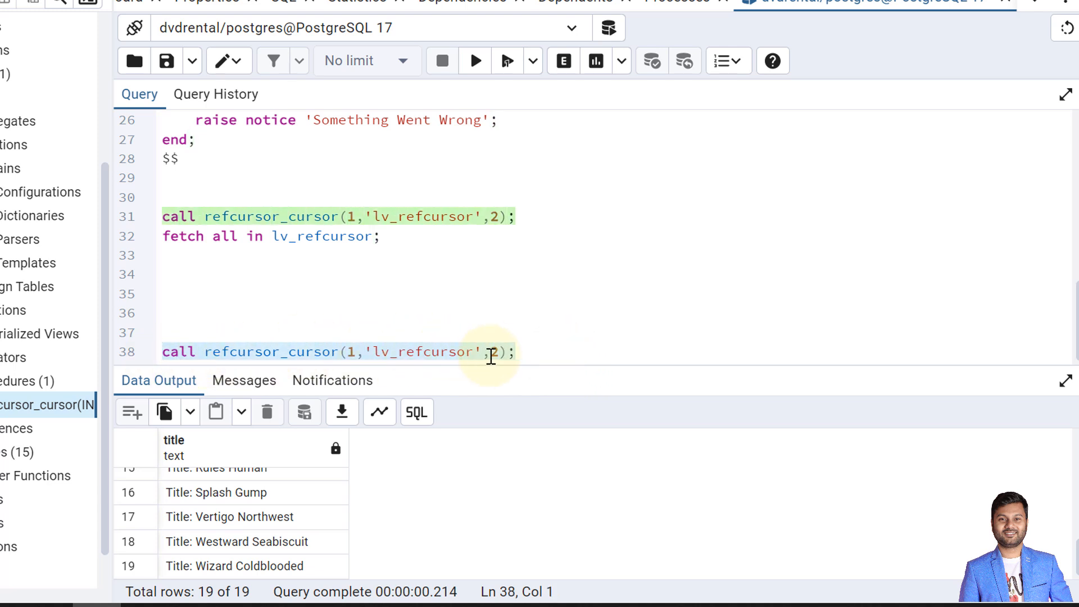
- Run the standalone refcursor_cursor call for actor 1 and select the total_films result of 19
click(475, 61)
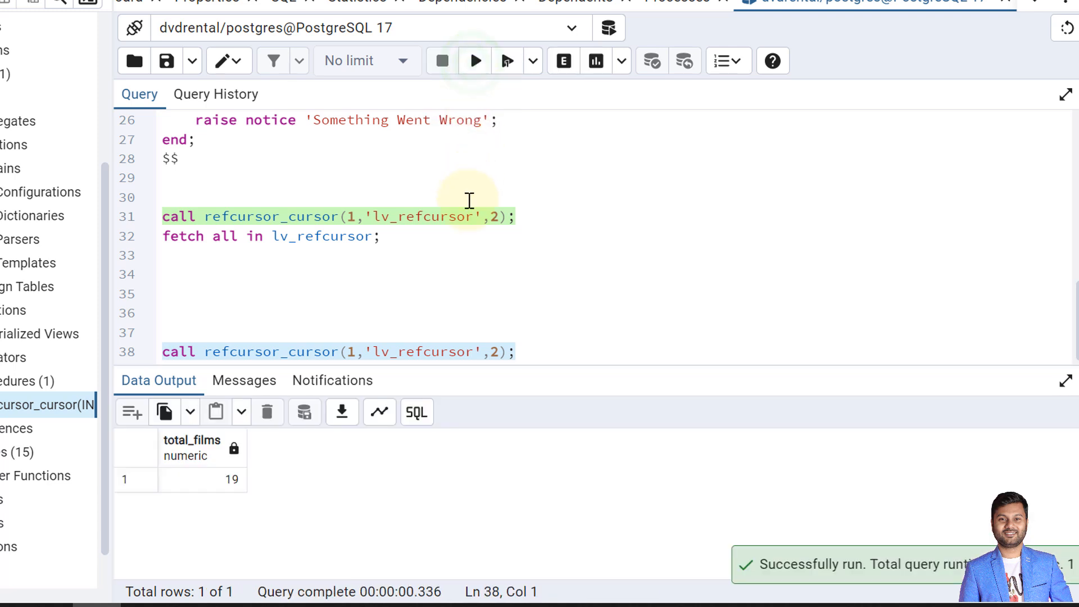
click(202, 480)
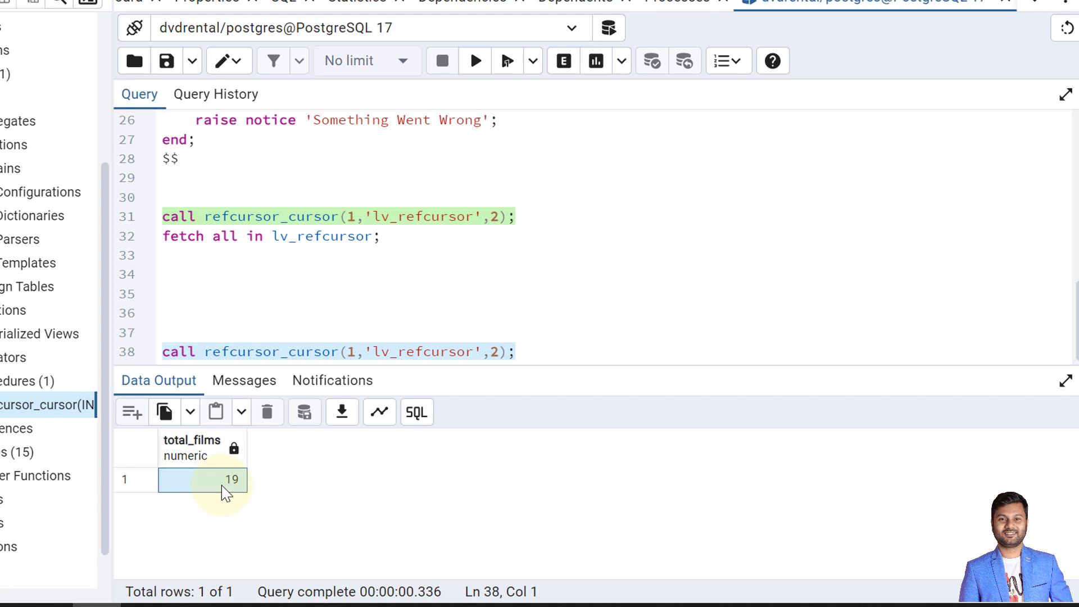
mouse_move(456, 306)
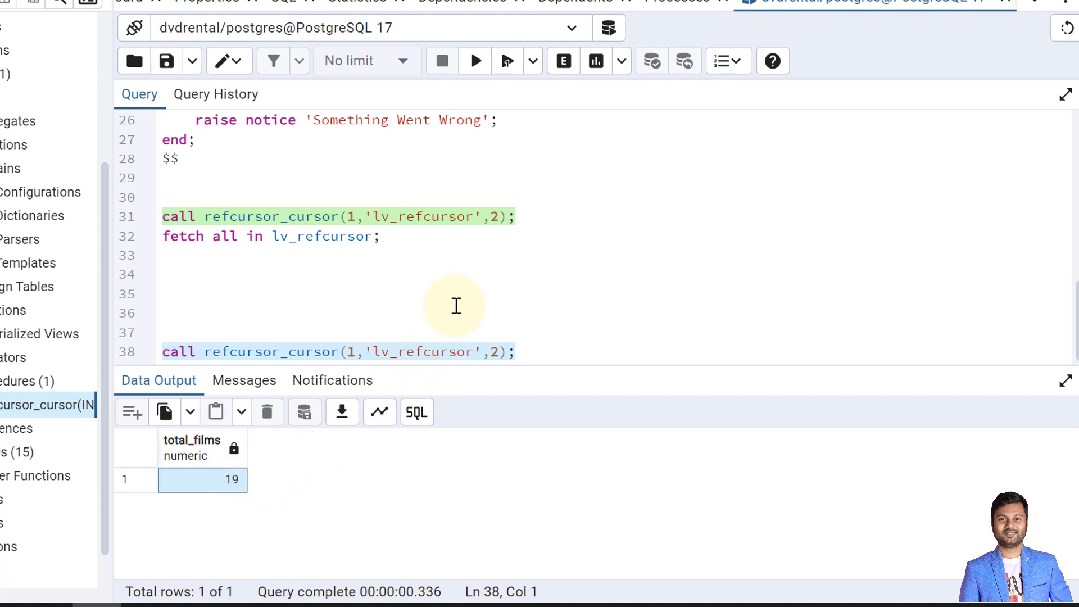